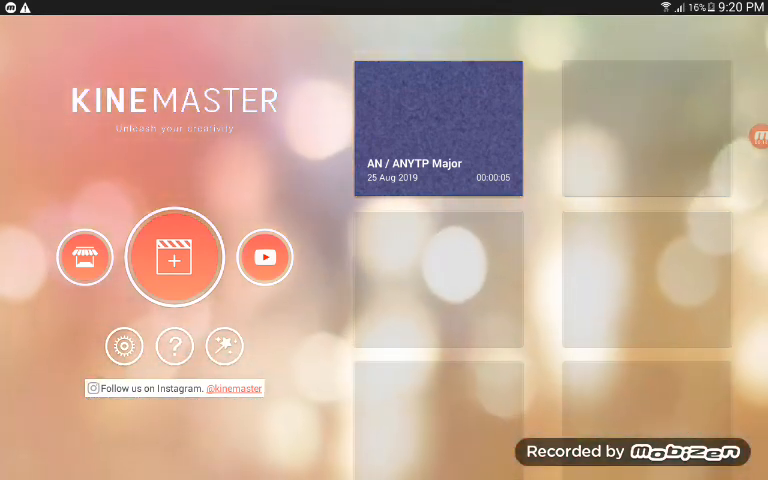
Open the AN / ANYTP Major project to reach the logo clip's colour filters.
left_click(438, 125)
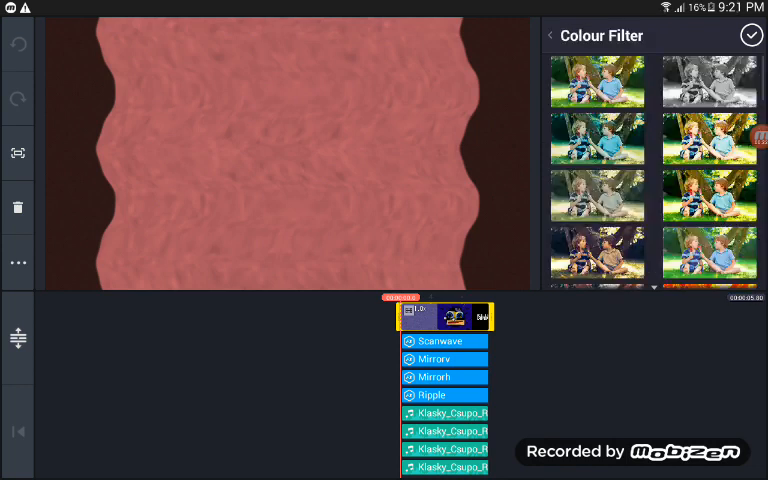
Apply the reddish colour filter and Robot voice changer to the logo clip.
left_click(597, 204)
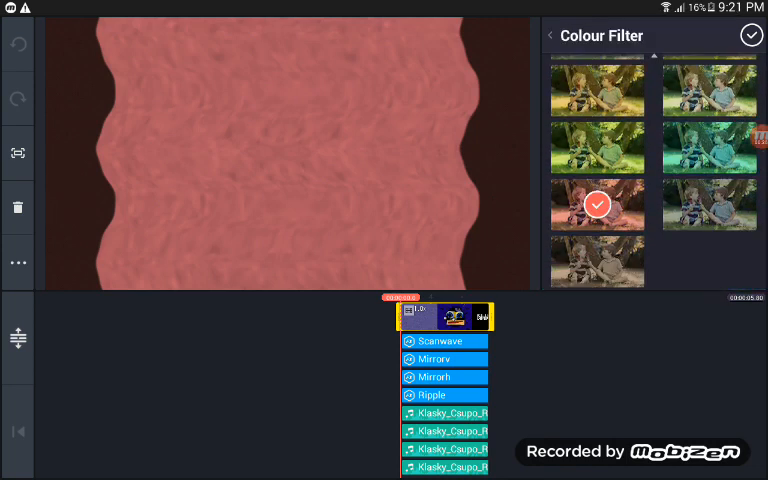
left_click(551, 35)
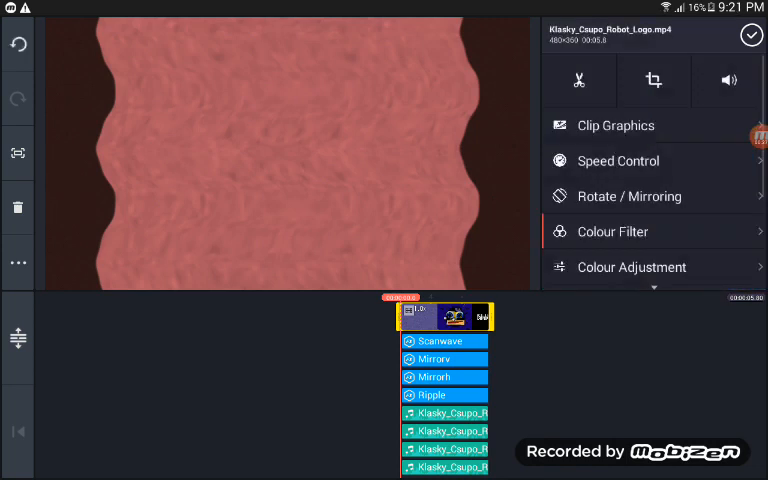
left_click(728, 80)
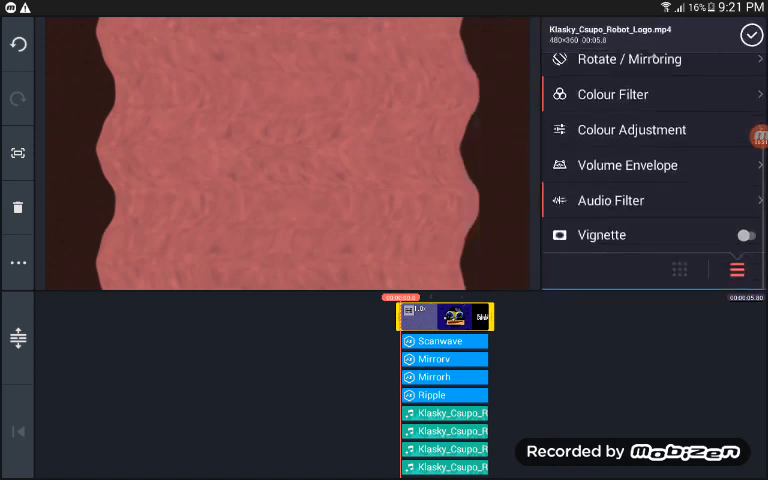
left_click(610, 200)
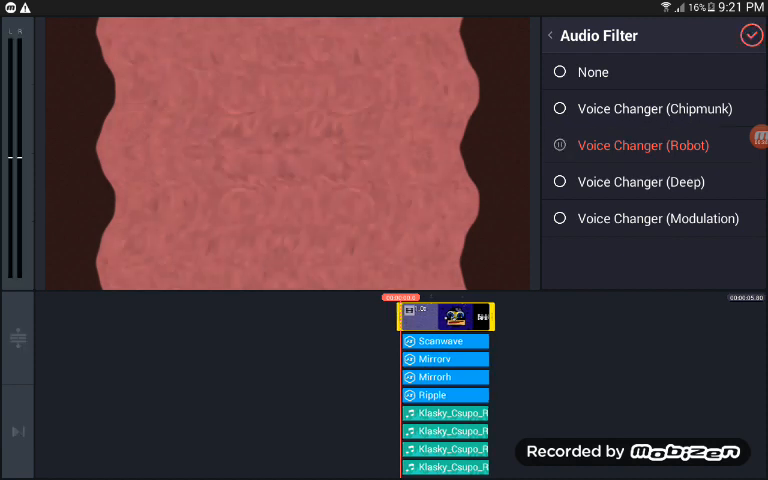
left_click(552, 35)
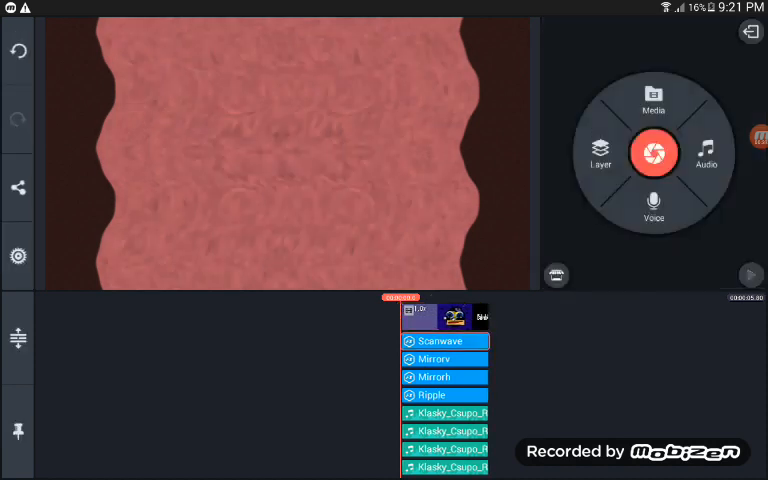
Set Scanwave to scanline scale 300, wave enabled, wave speed 2, then select Mirrorv.
left_click(442, 341)
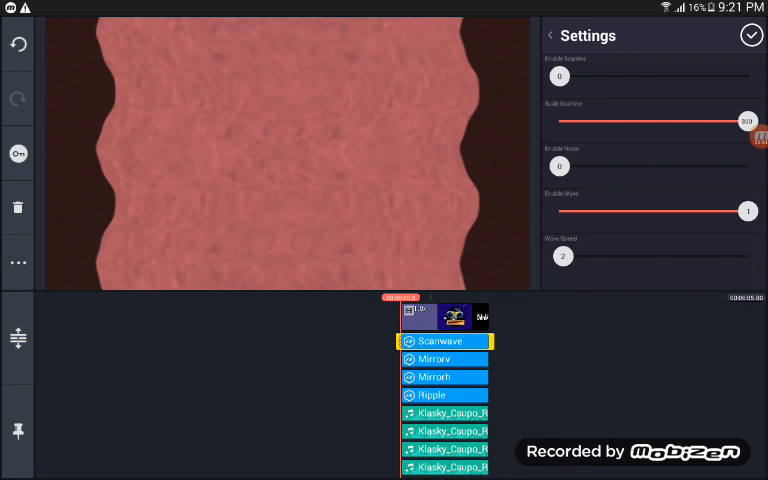
left_click(444, 358)
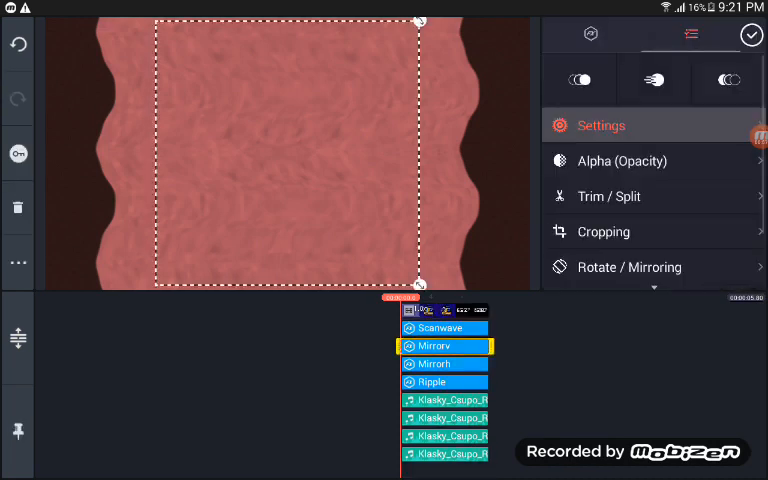
Select the Mirrorh effect layer and close its options panel.
left_click(600, 125)
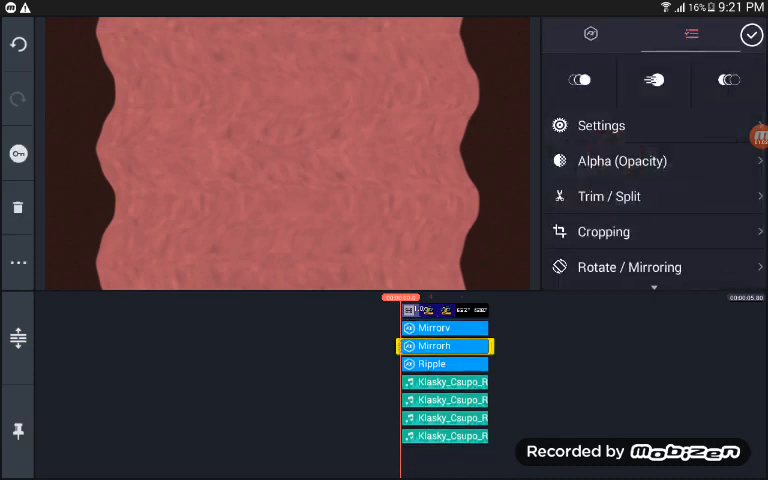
left_click(601, 125)
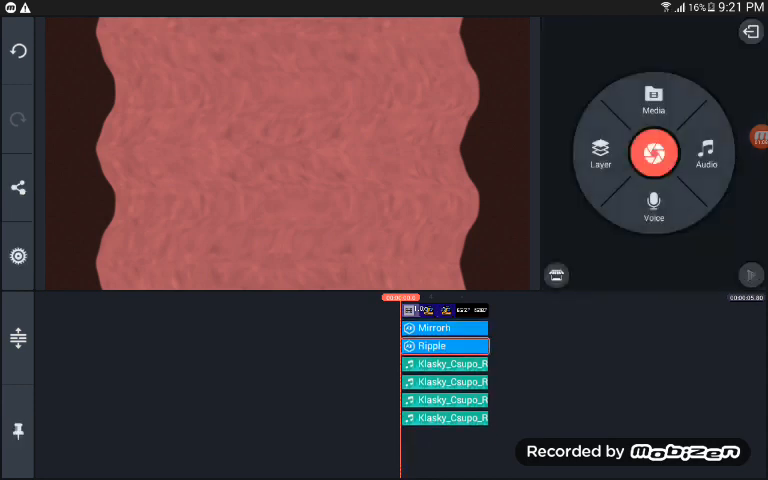
Select the second Klasky_Csupo_Robot_Logo(256kbps) audio clip to show its options.
left_click(444, 345)
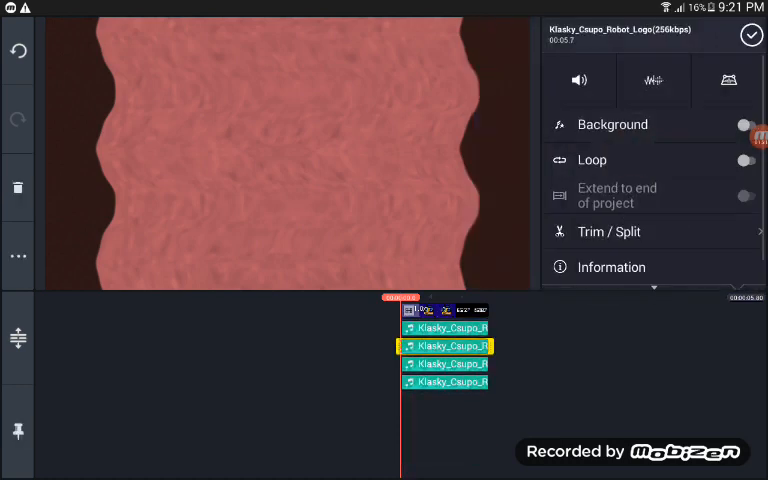
Close the audio clip options and play the edited logo project.
left_click(579, 80)
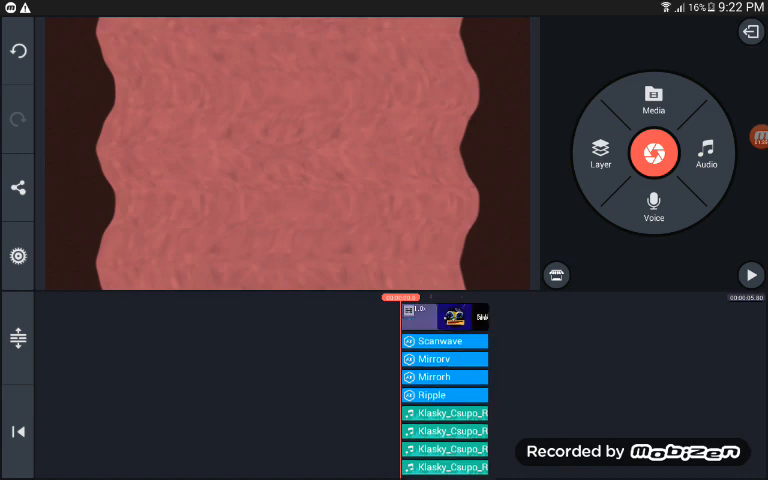
left_click(747, 276)
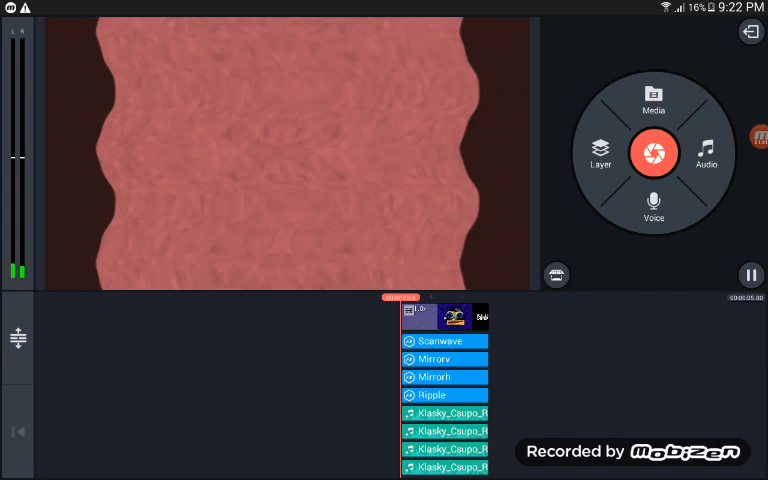